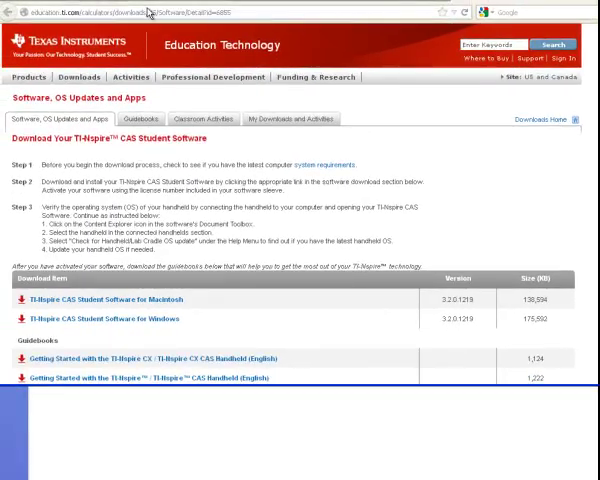
mouse_move(148, 315)
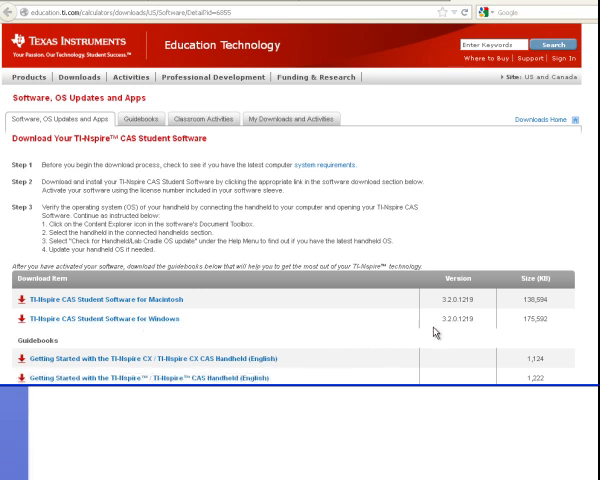
mouse_move(434, 340)
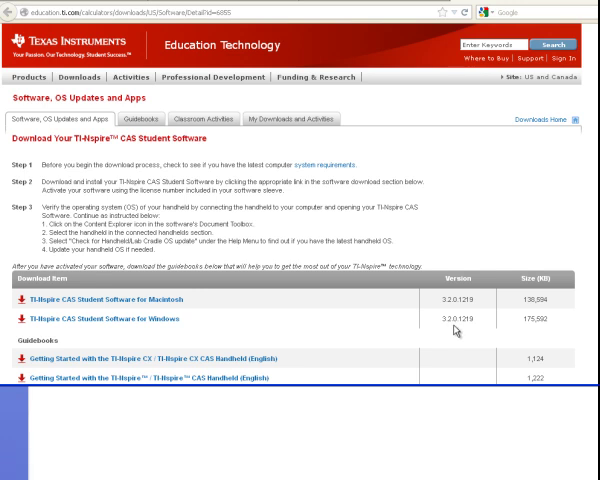
mouse_move(470, 81)
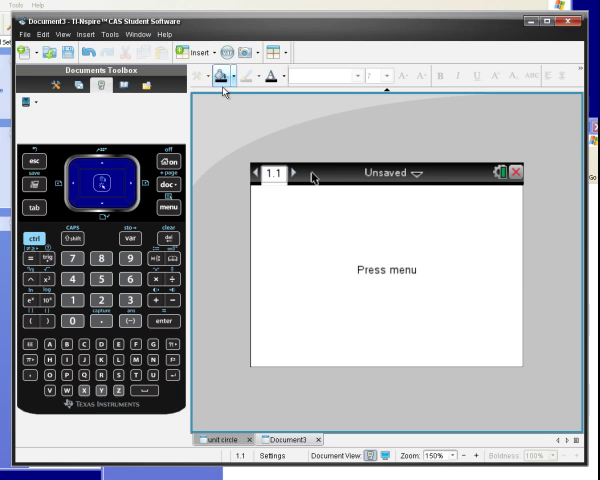
- Create a new blank Document3 with an empty page 1.1
click(168, 207)
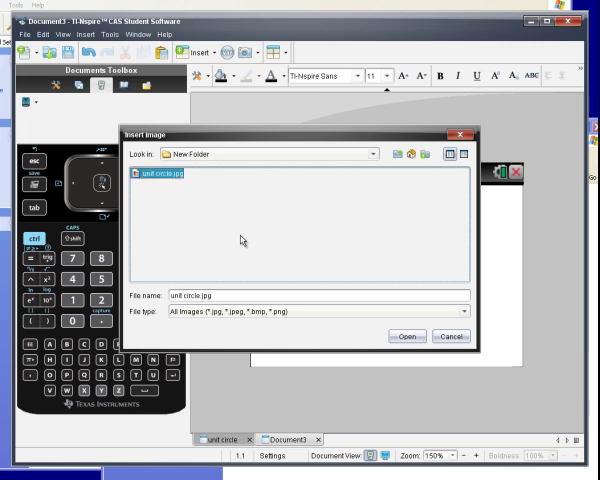
- Insert unit circle.jpg from New Folder onto page 1.1 of Document3
click(405, 336)
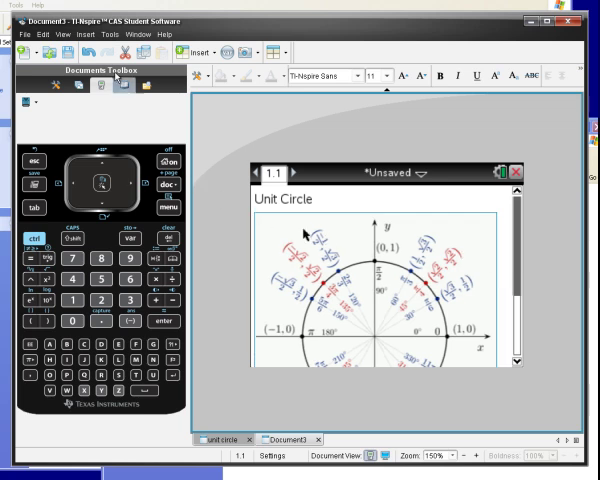
mouse_move(70, 55)
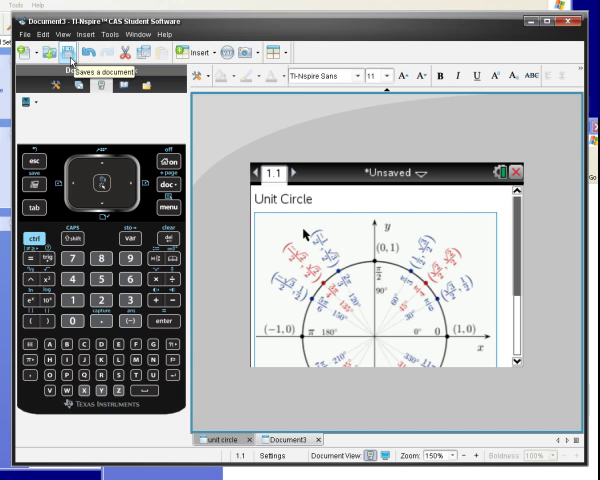
- Save the unit circle document under the file name 'Unit Circle'
click(65, 52)
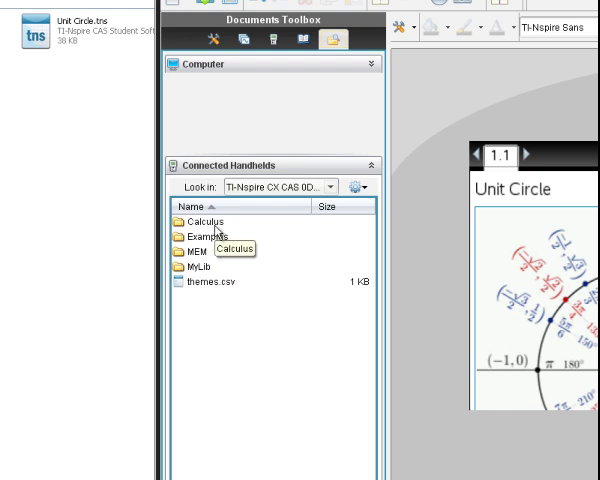
- Open the connected handheld's Calculus folder to list its nine .tns files
double_click(204, 221)
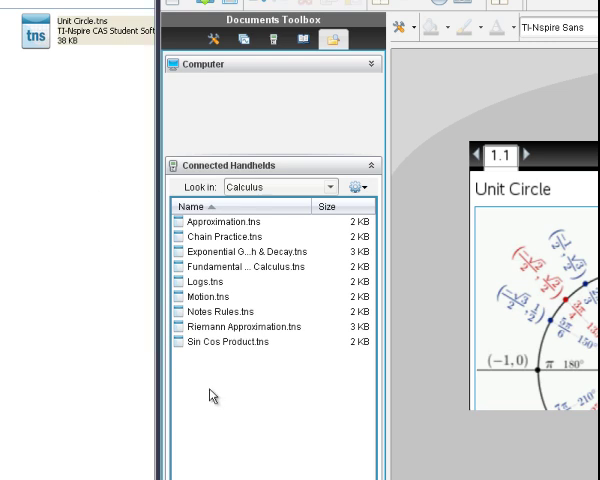